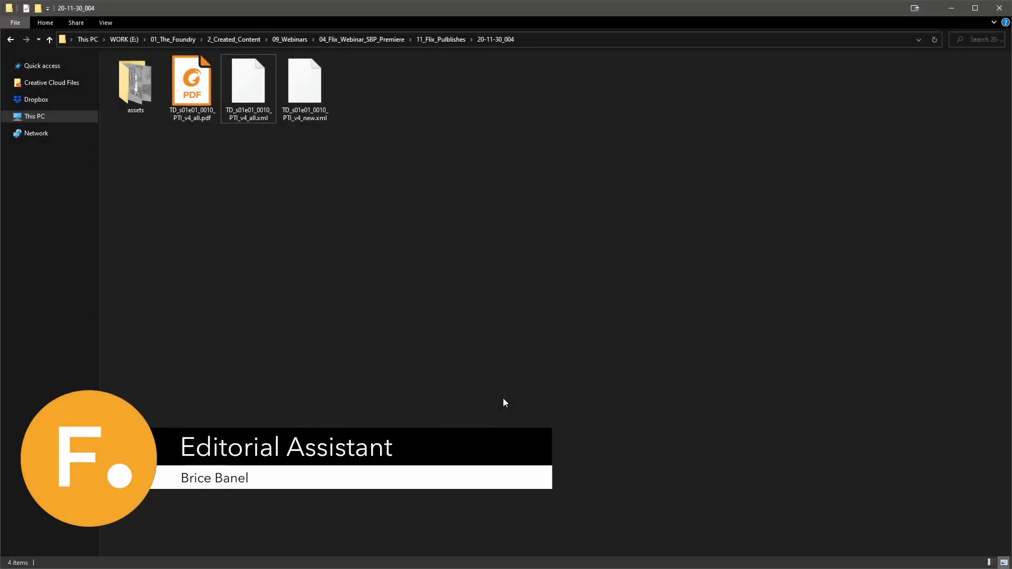
- Pick the storyboard XML files and expand the imported folder to browse its panels
left_click(248, 82)
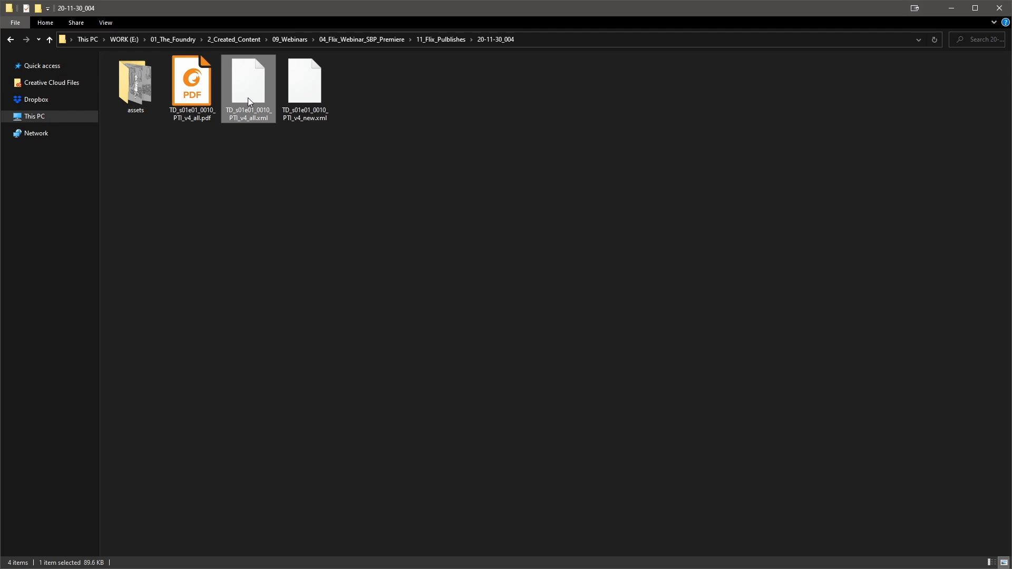
left_click(304, 83)
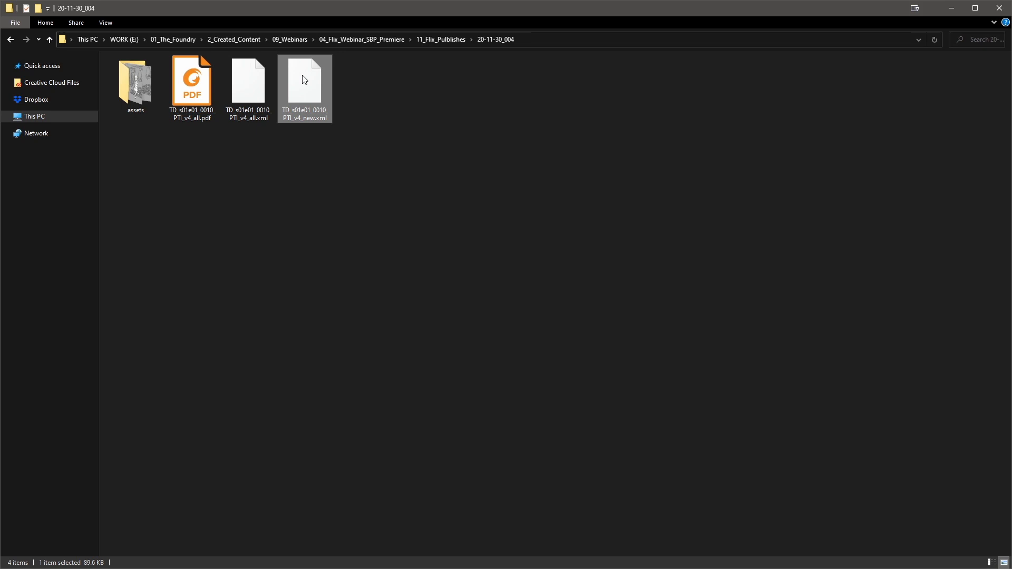
mouse_move(308, 122)
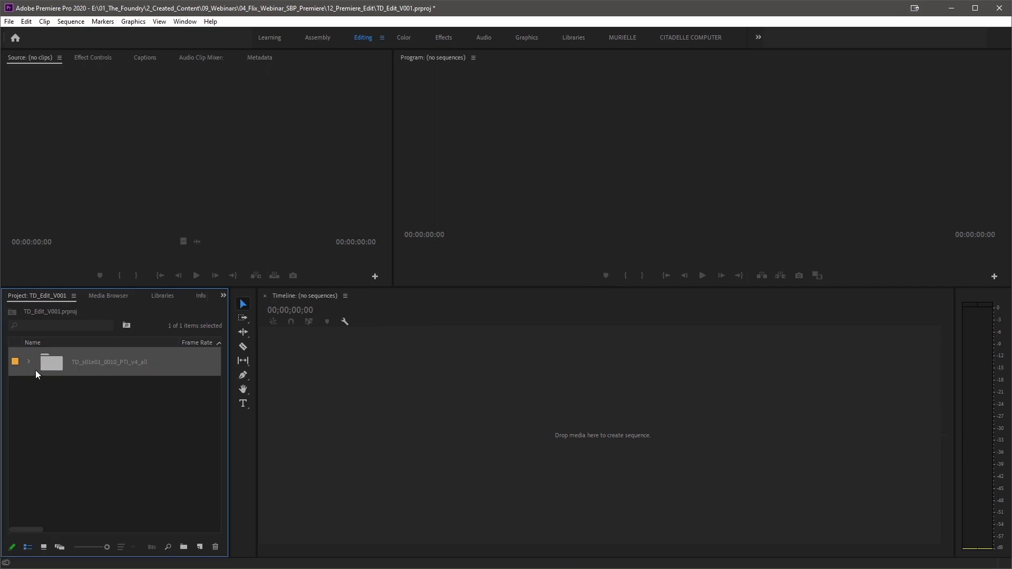
left_click(29, 361)
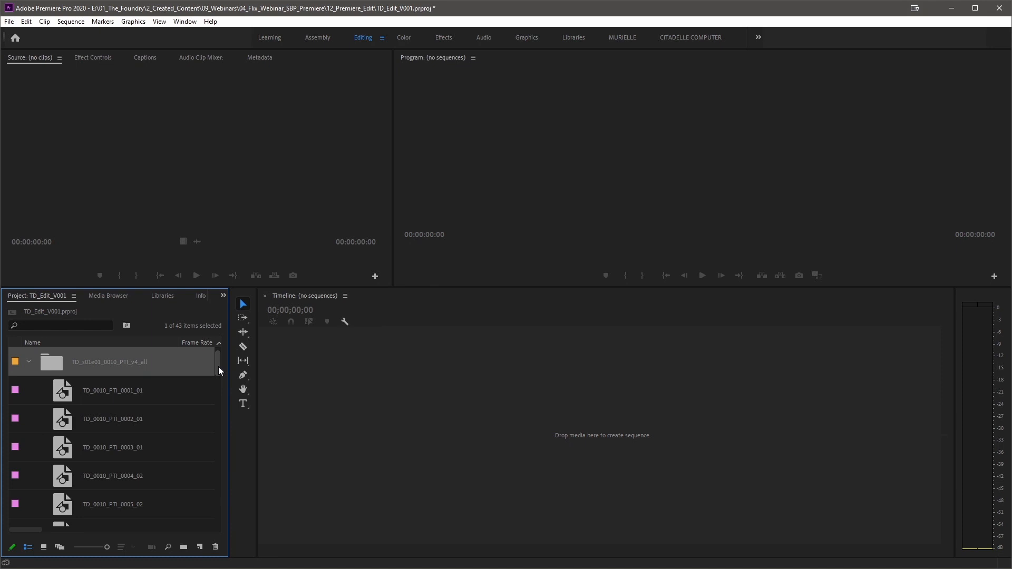
scroll("down", 3)
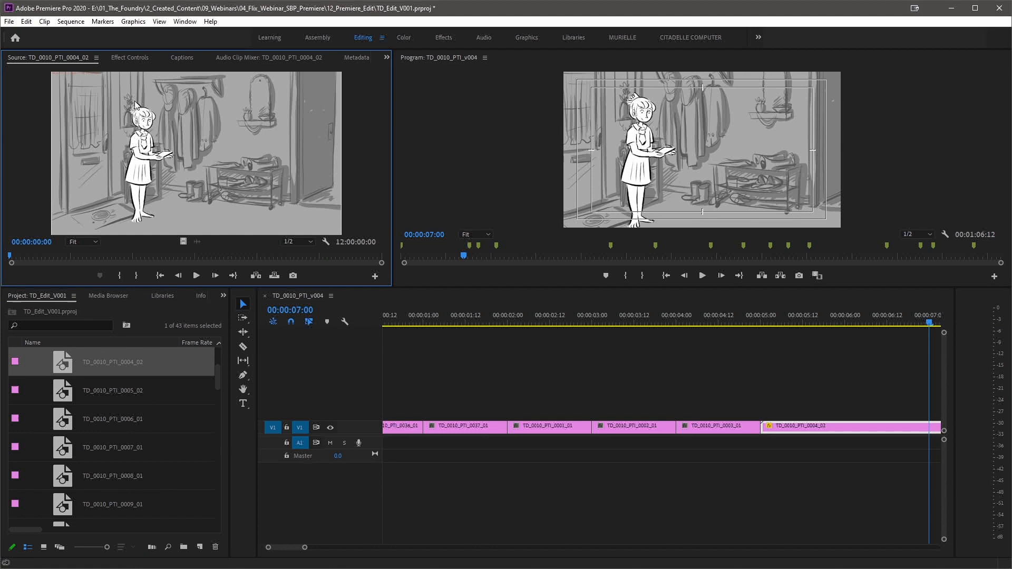
mouse_move(606, 153)
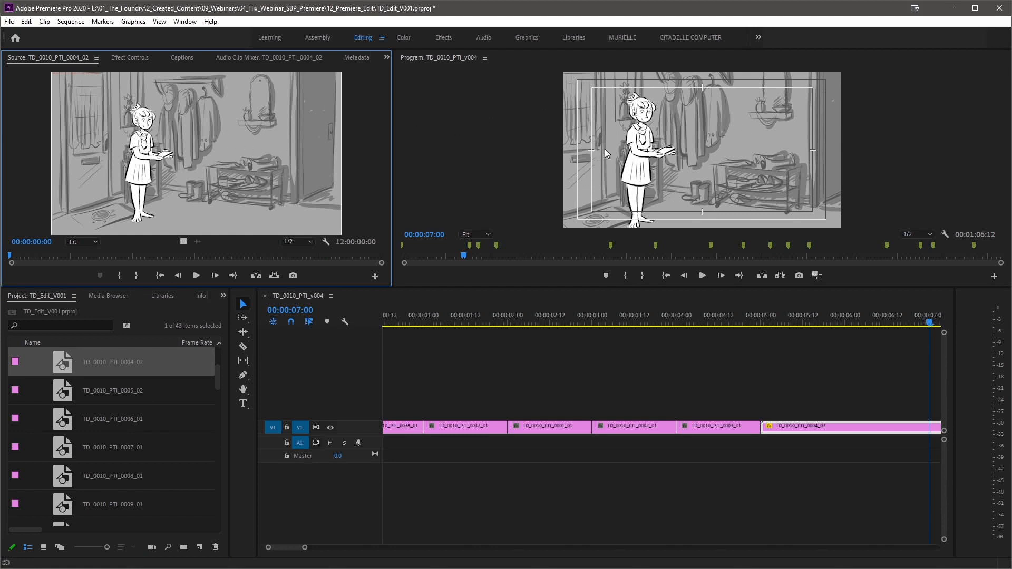
- Select and copy the Motion keyframes of panel TD_0010_PTI_0004_02 in Effect Controls
left_click(129, 58)
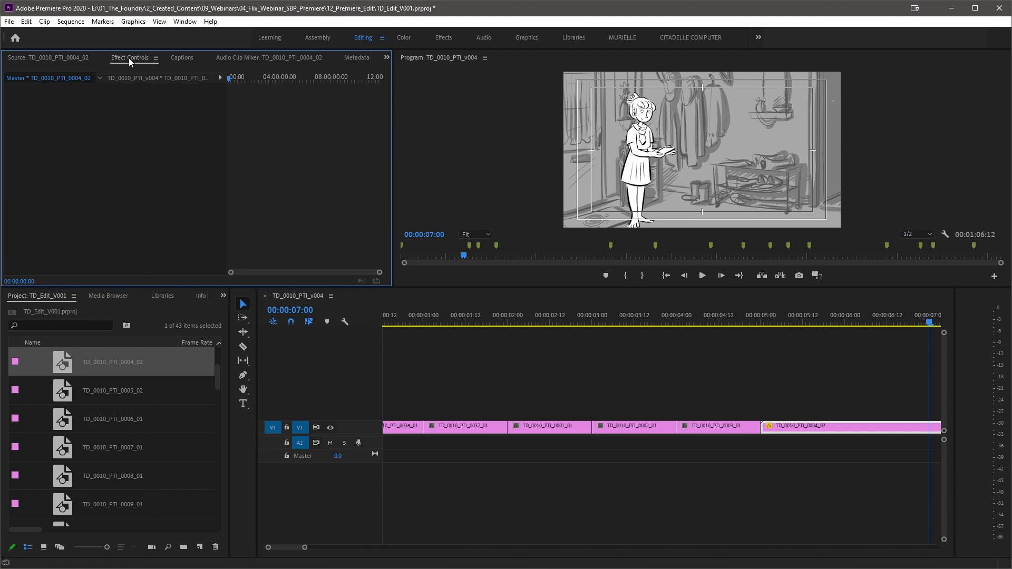
left_click(129, 58)
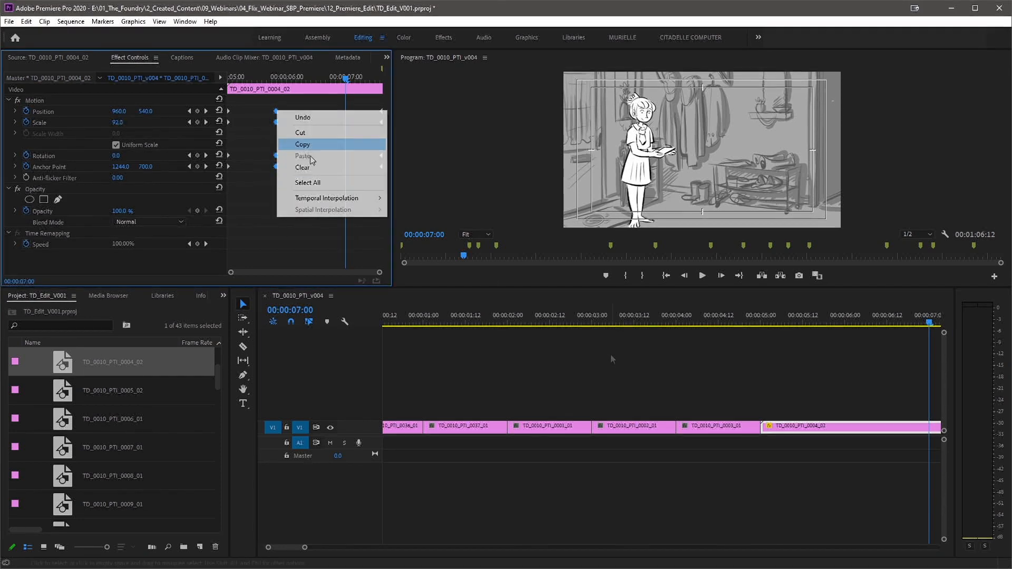
left_click(717, 426)
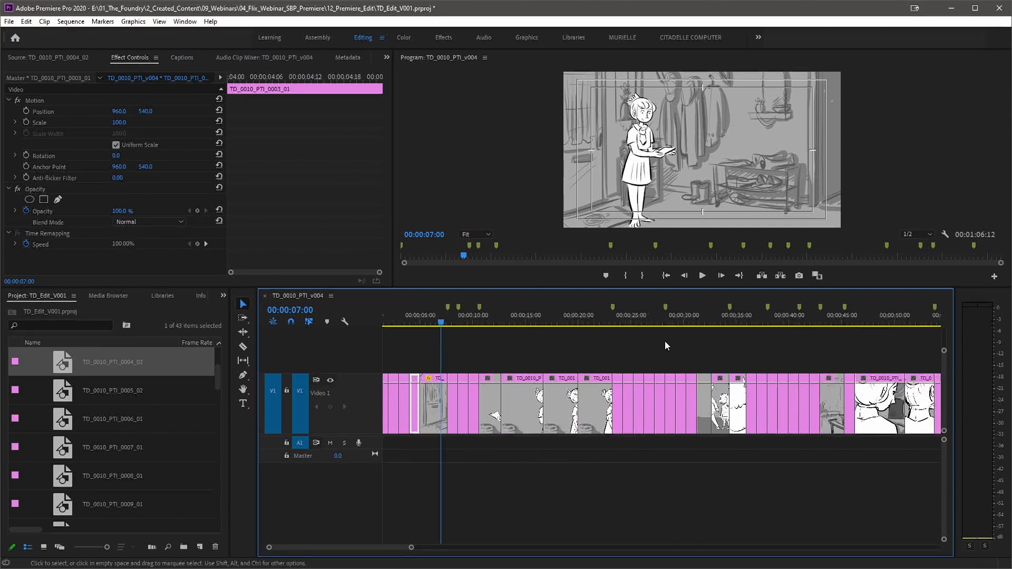
scroll("right", 3)
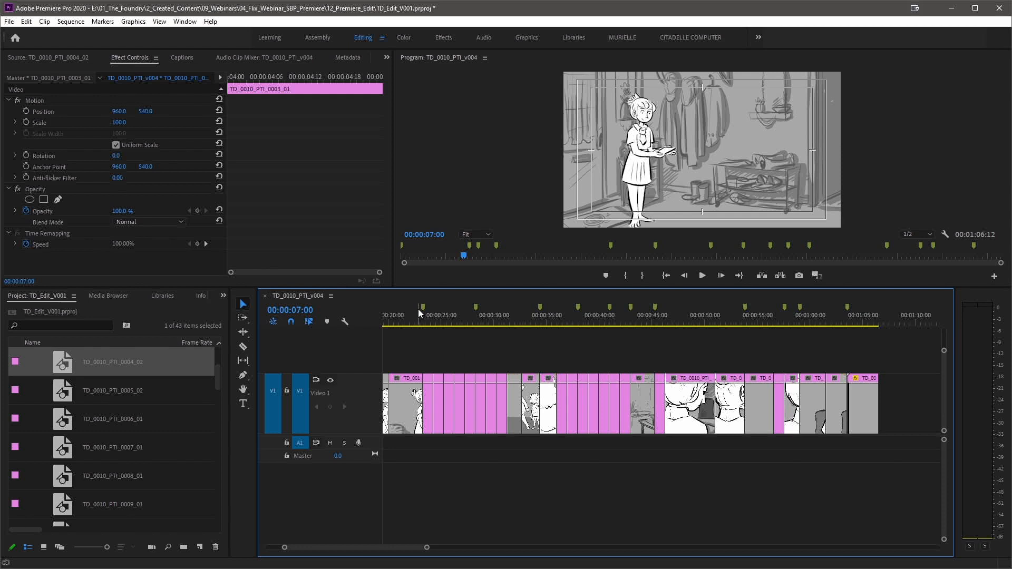
mouse_move(664, 312)
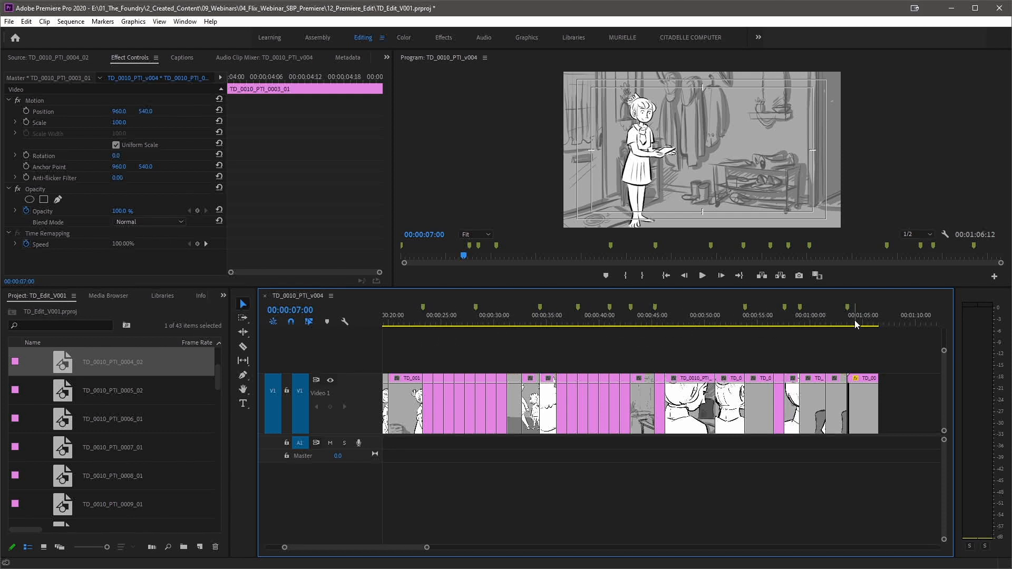
left_click(622, 324)
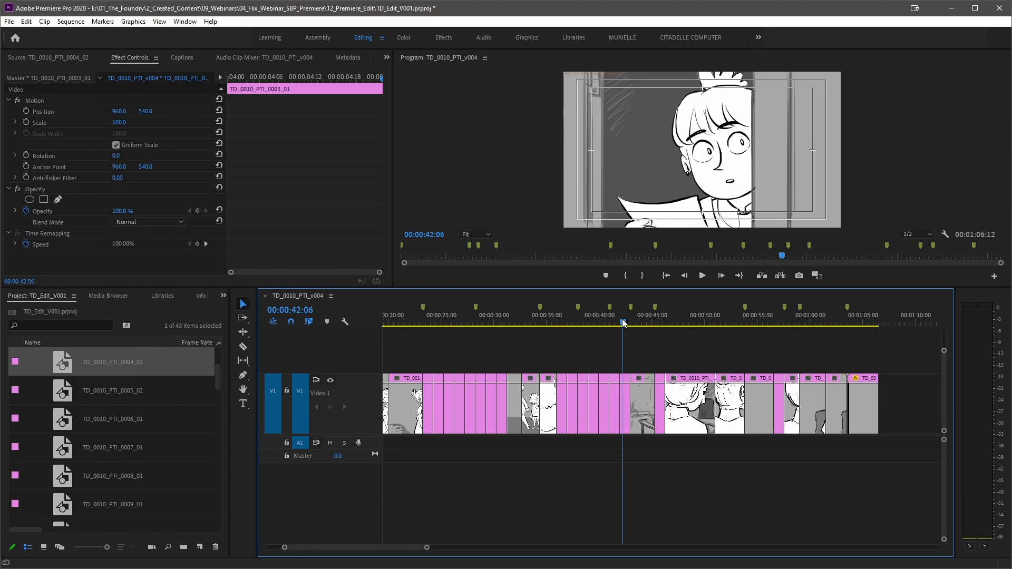
left_click(478, 322)
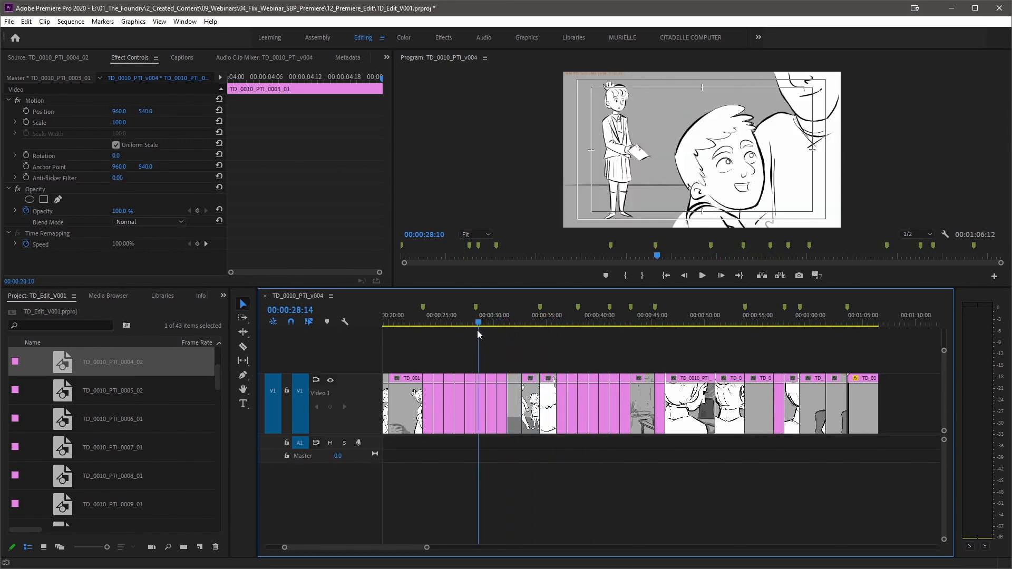
left_click(506, 322)
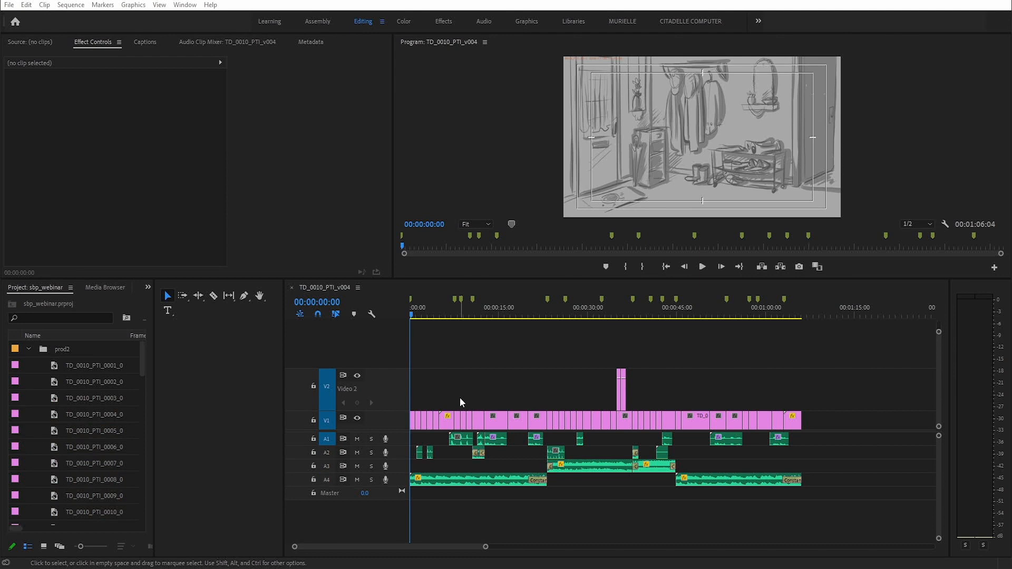
mouse_move(708, 407)
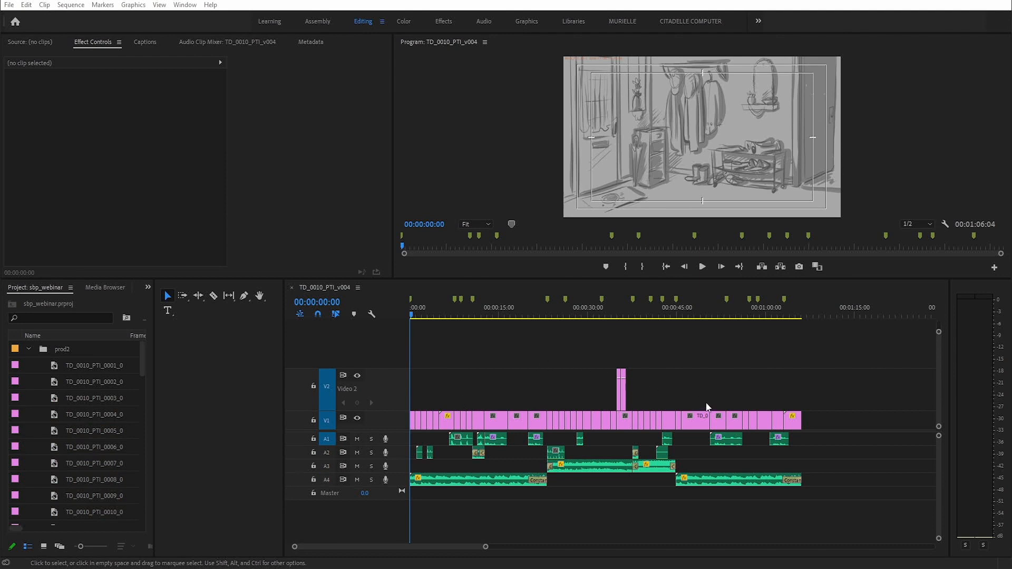
mouse_move(571, 503)
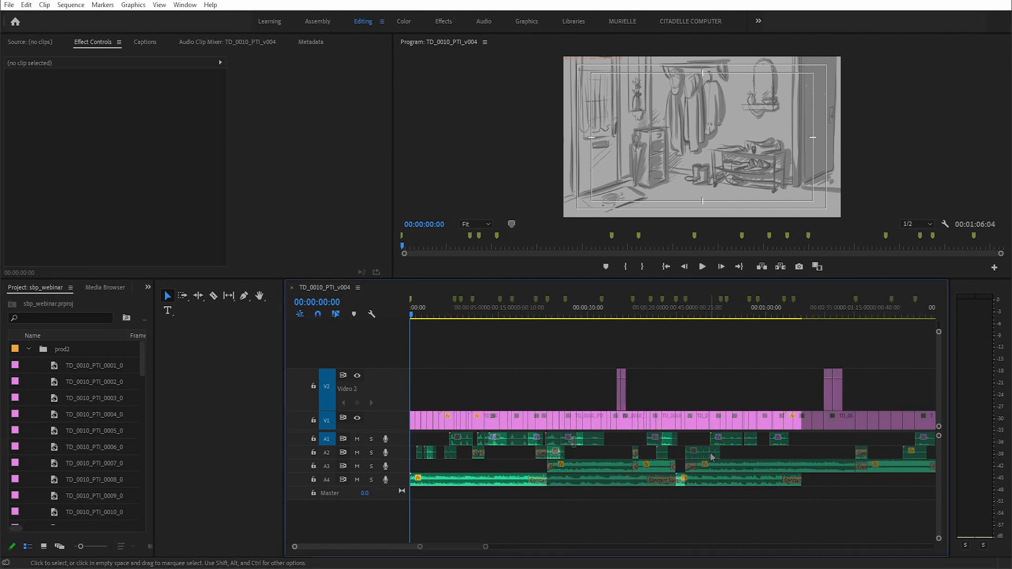
left_click(484, 314)
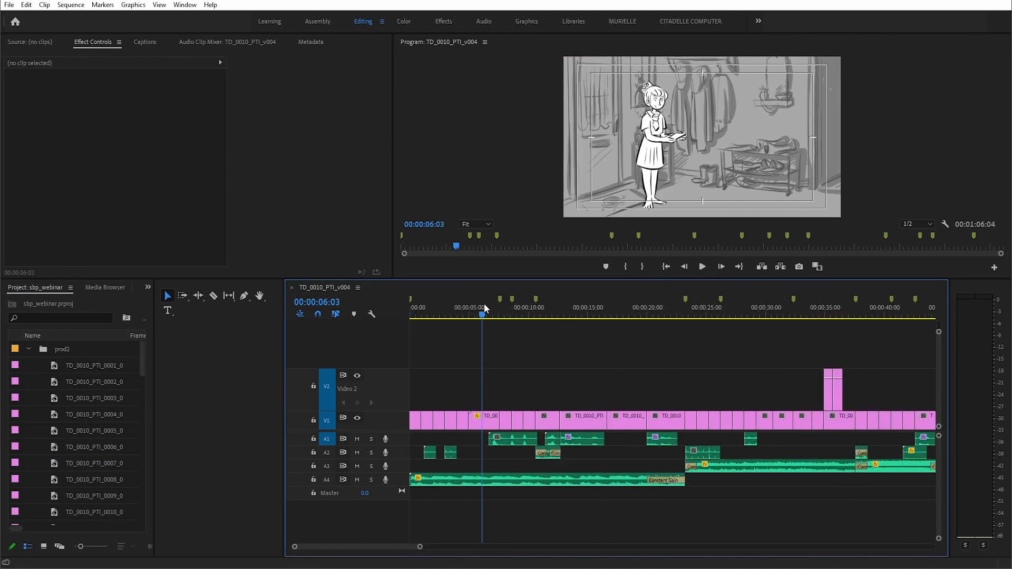
left_click(483, 416)
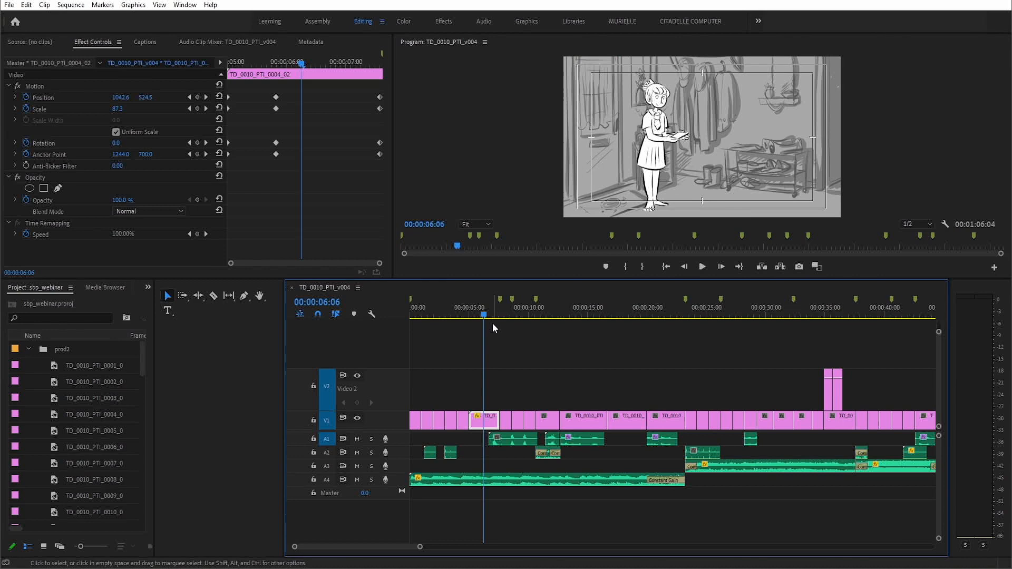
left_click(492, 317)
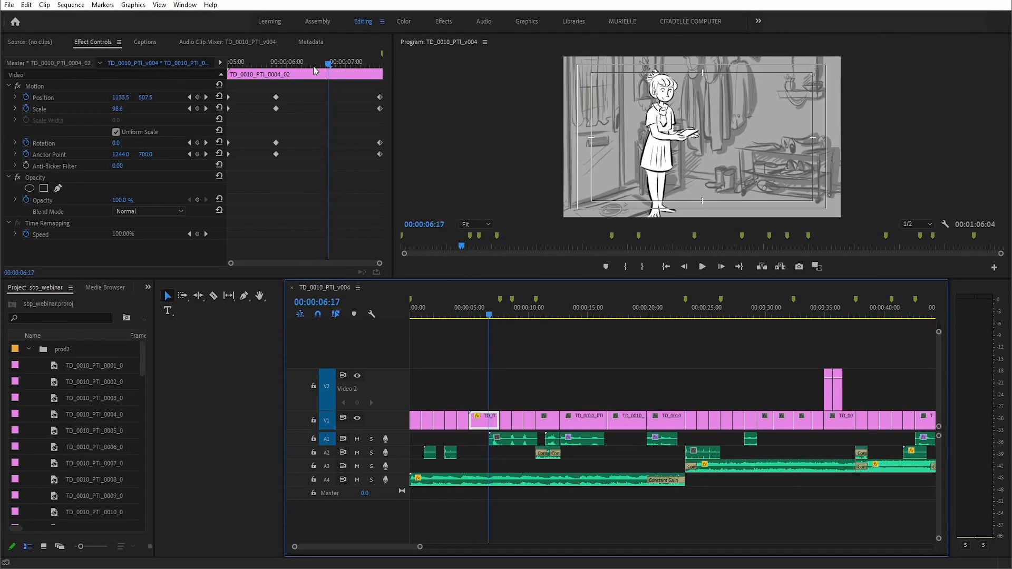
left_click(657, 314)
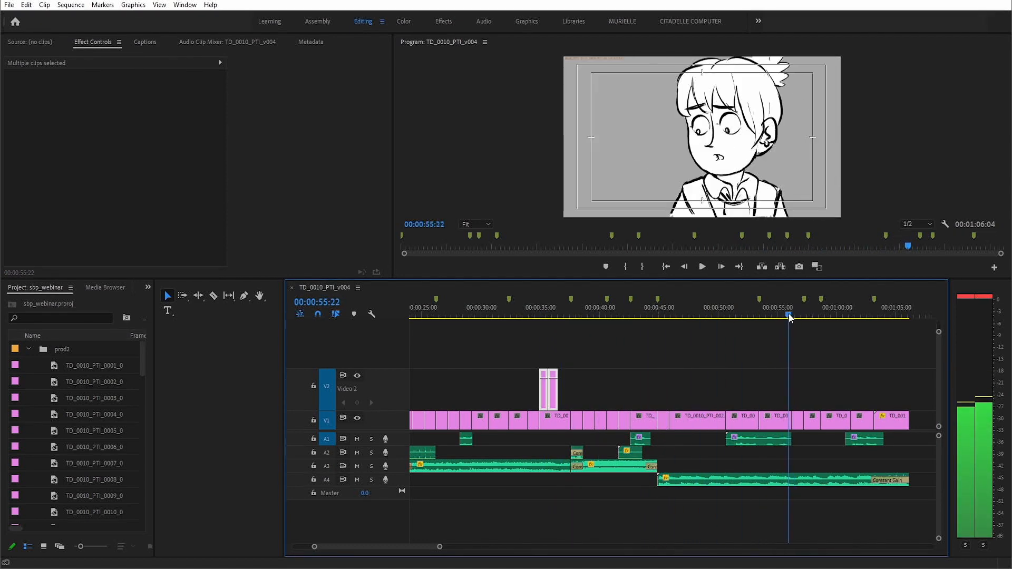
left_click(633, 316)
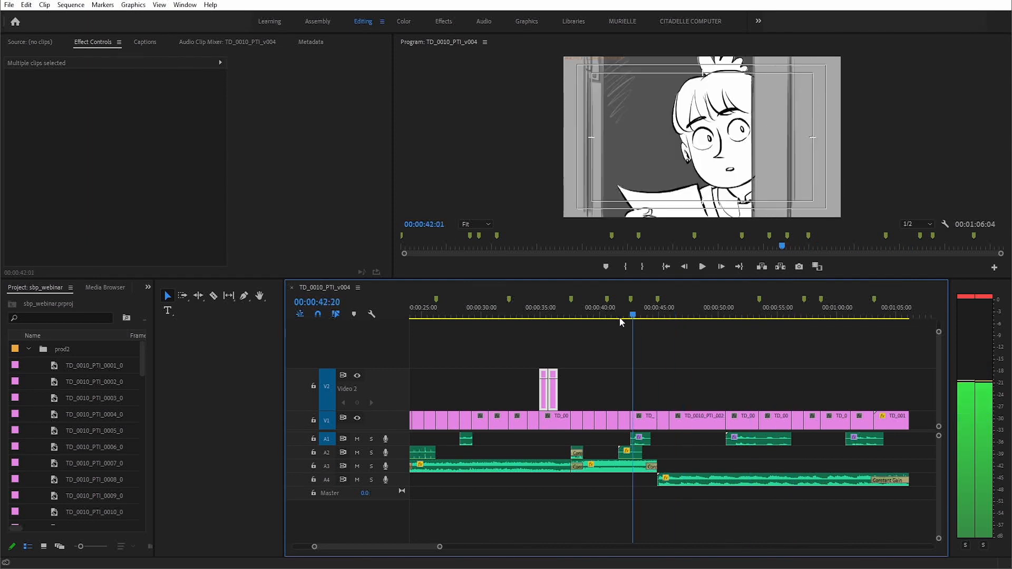
left_click(547, 316)
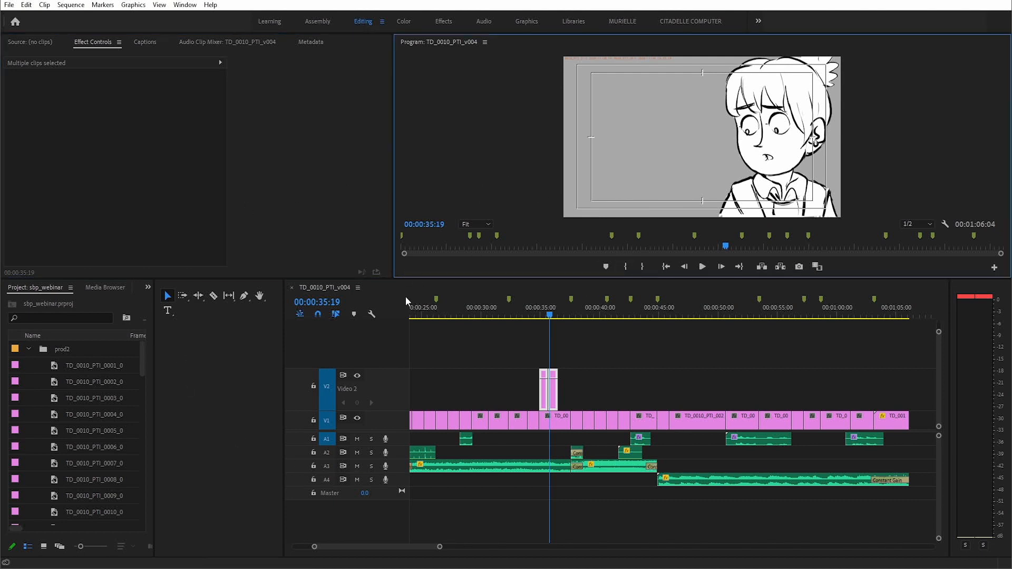
mouse_move(9, 5)
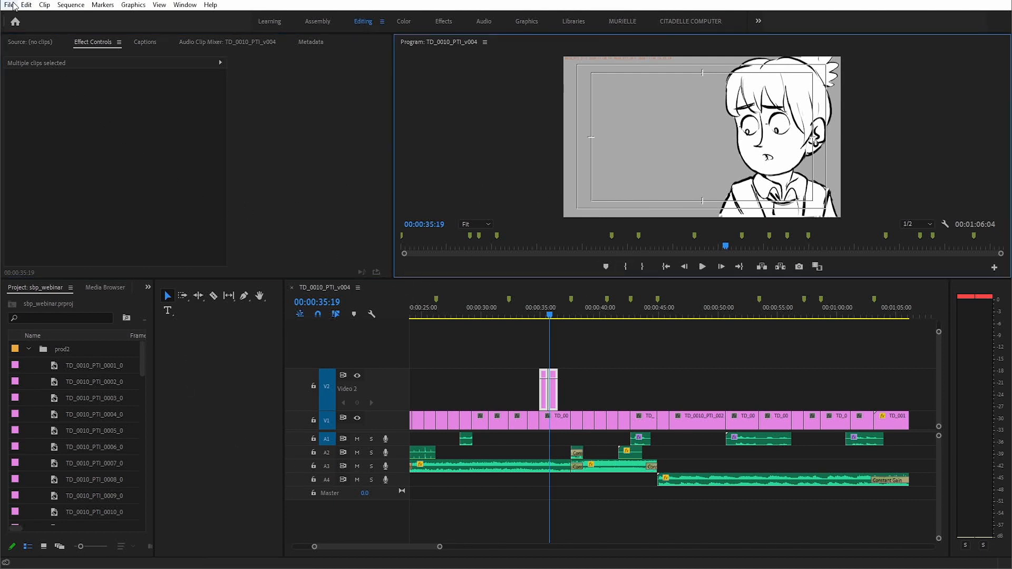
- Export the sequence as Final Cut Pro XML, saved as TD_0010_PTI_v004.xml
left_click(8, 5)
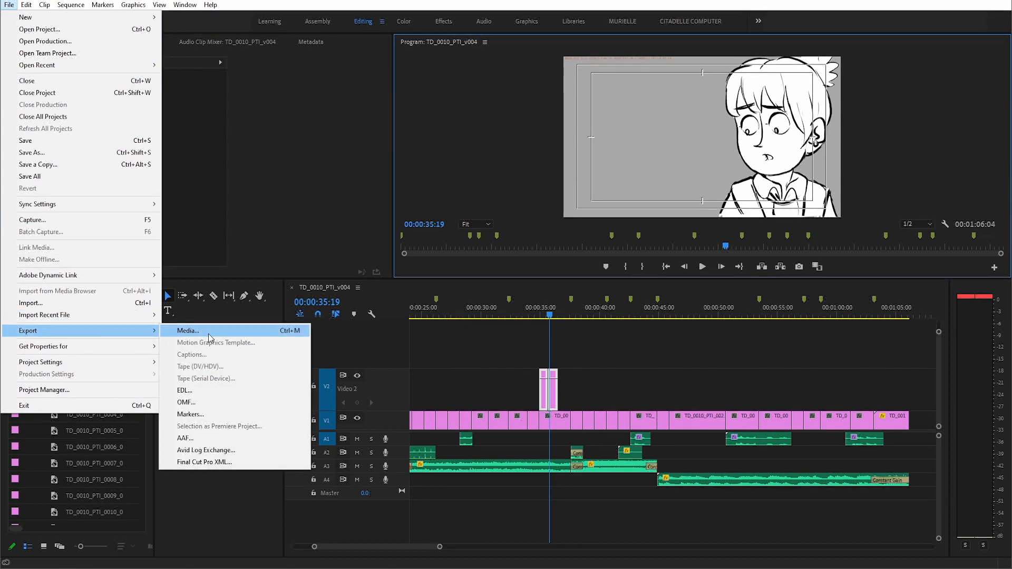
left_click(204, 463)
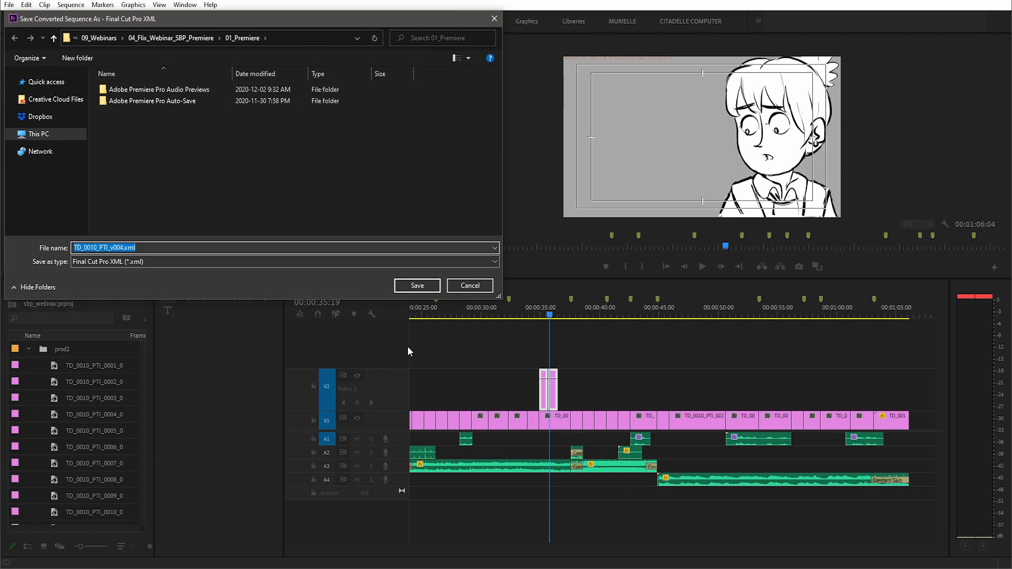
left_click(417, 286)
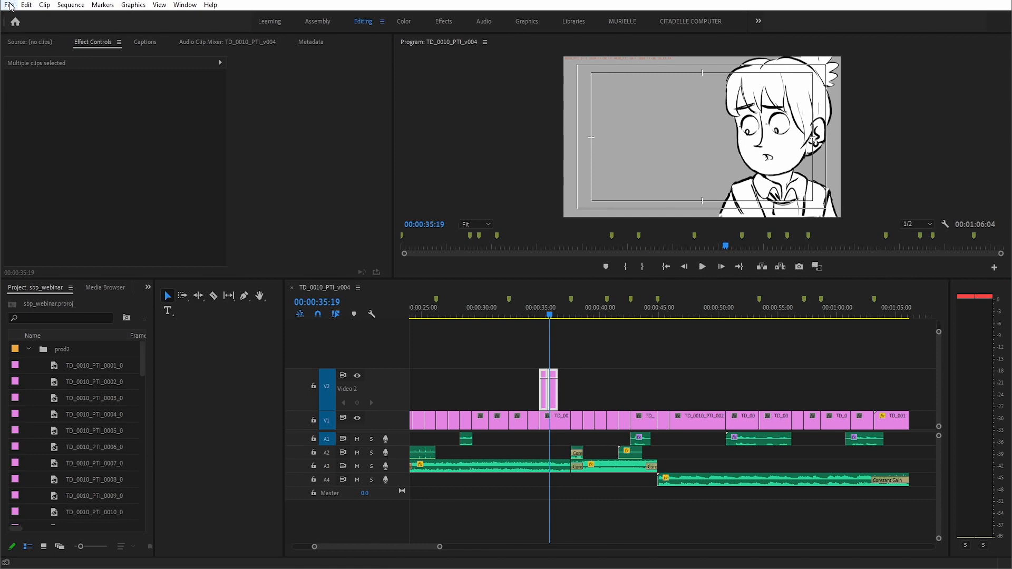
- Encode TD_0010_PTI_v004 as a QuickTime movie with the Apple ProRes 422 Proxy preset
left_click(9, 5)
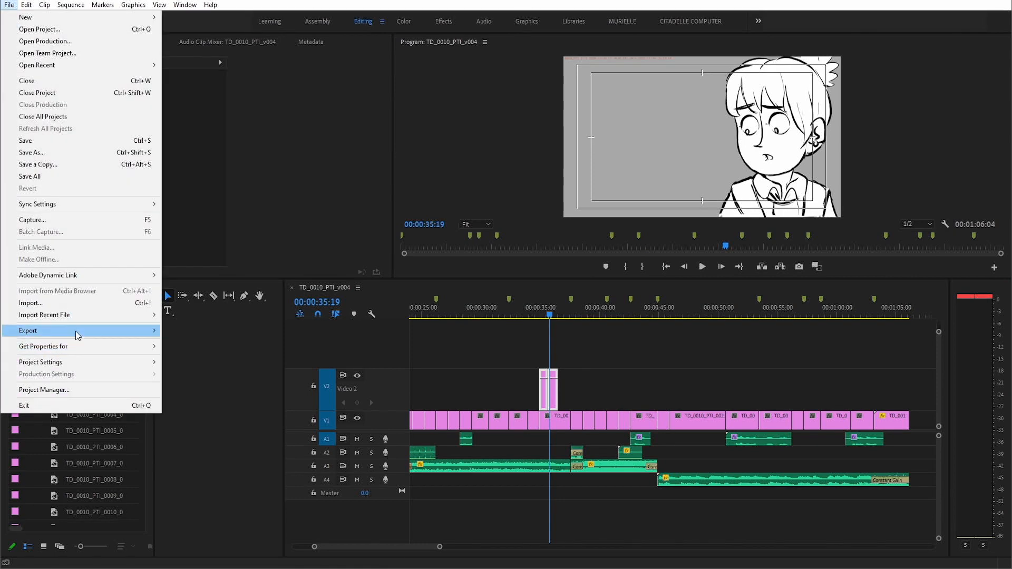
left_click(28, 331)
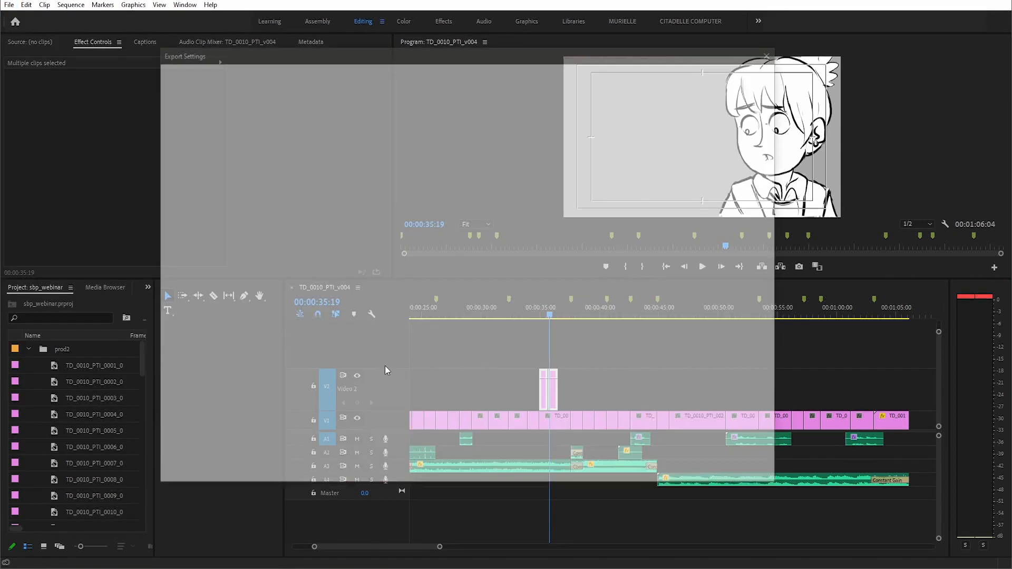
left_click(656, 128)
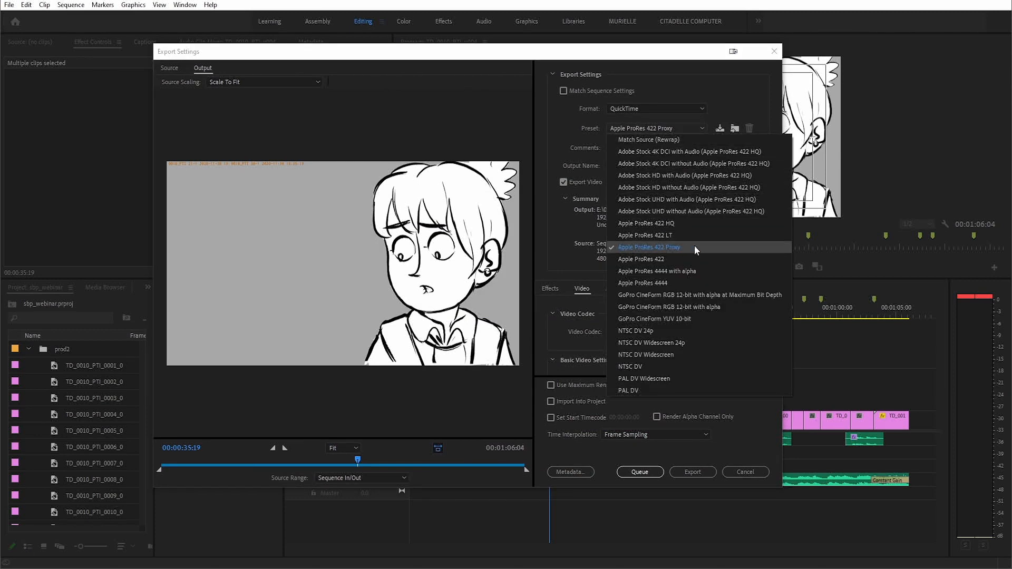
left_click(649, 248)
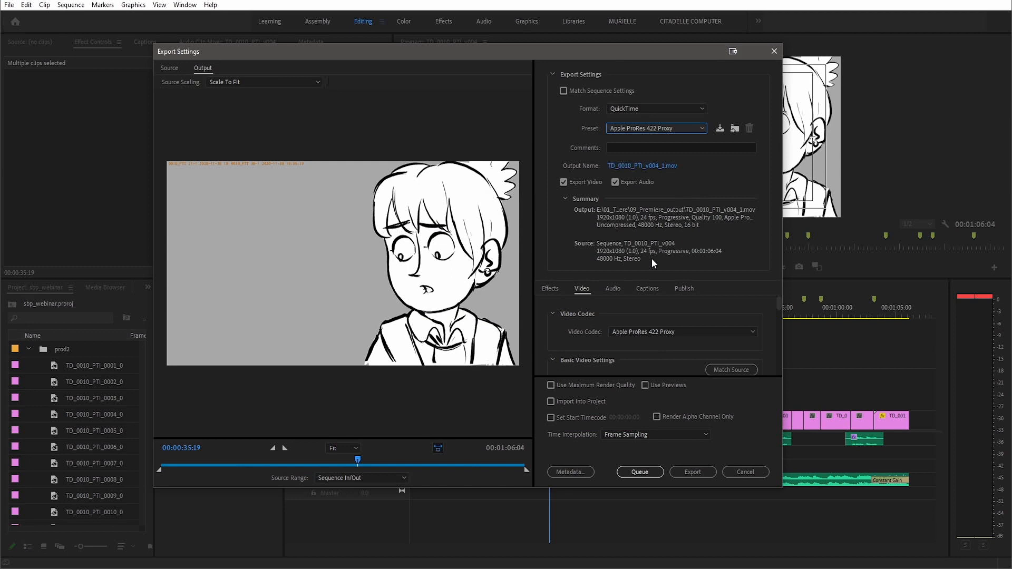
mouse_move(693, 472)
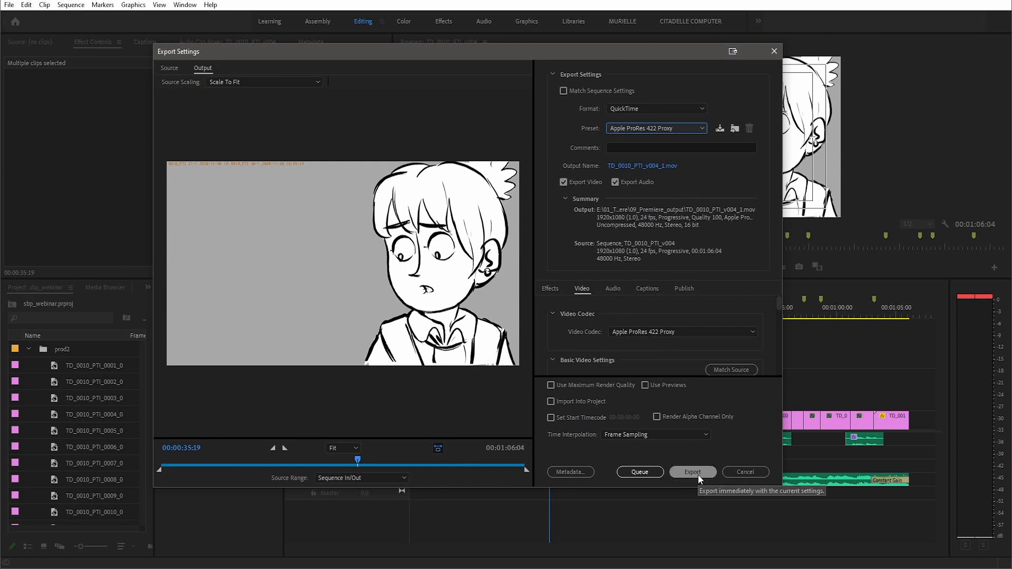
left_click(693, 472)
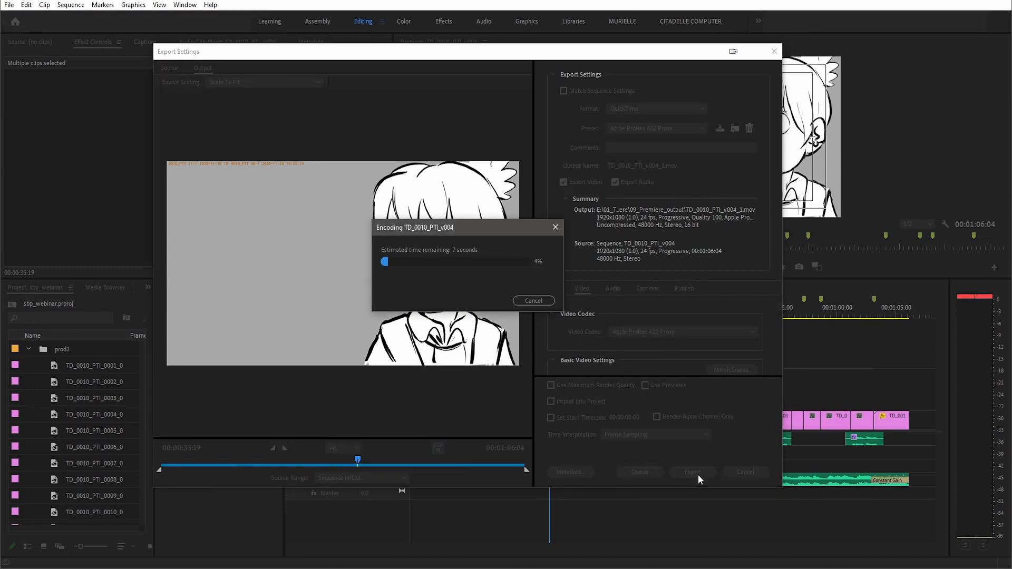